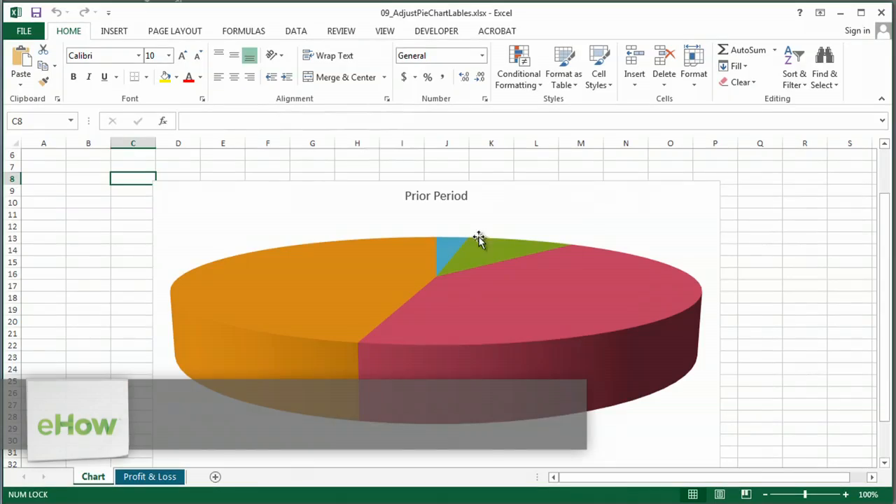
Step: Select the Prior Period 3-D pie chart so its chart tools become available
left_click(460, 235)
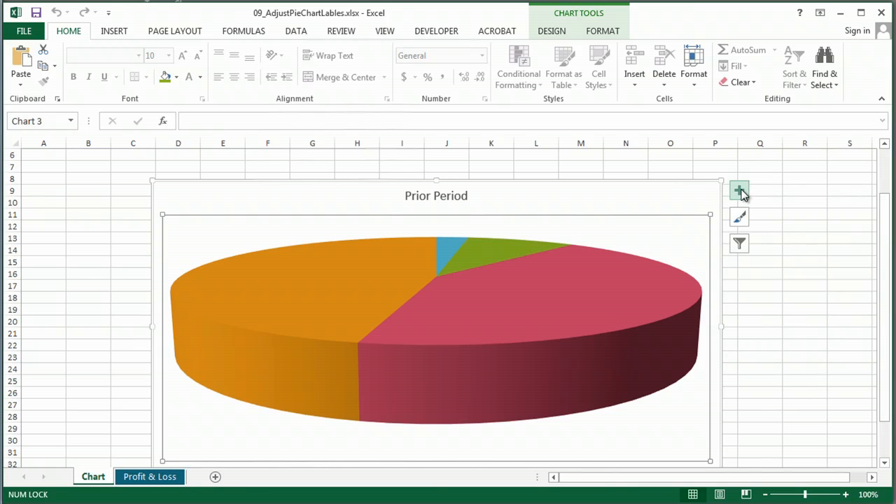
mouse_move(739, 191)
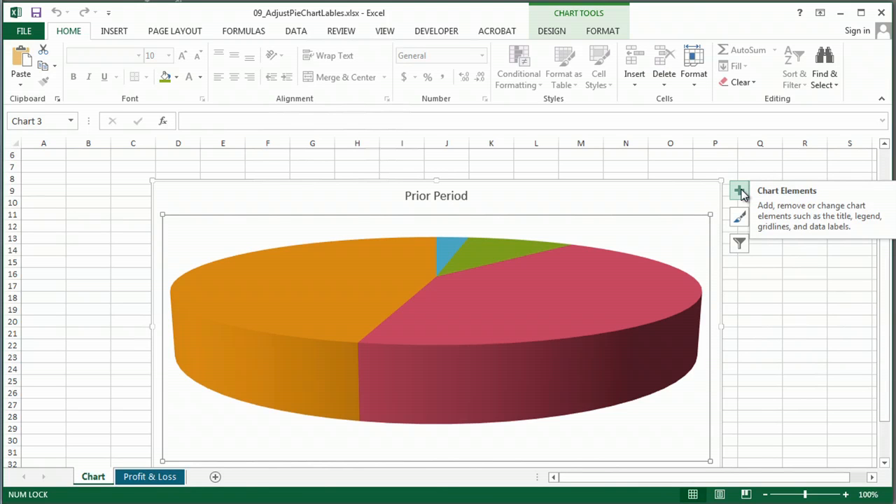
Step: Add value data labels and a Product/Service 1-4 legend via Chart Elements
left_click(739, 190)
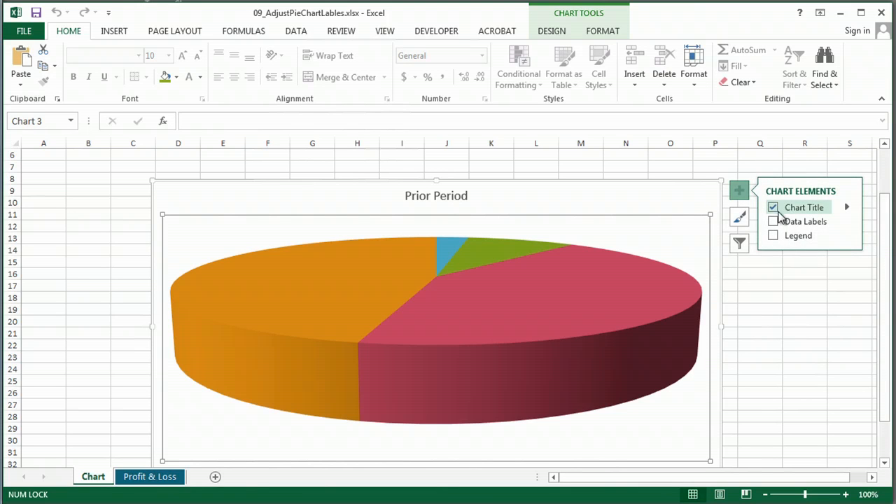
left_click(773, 222)
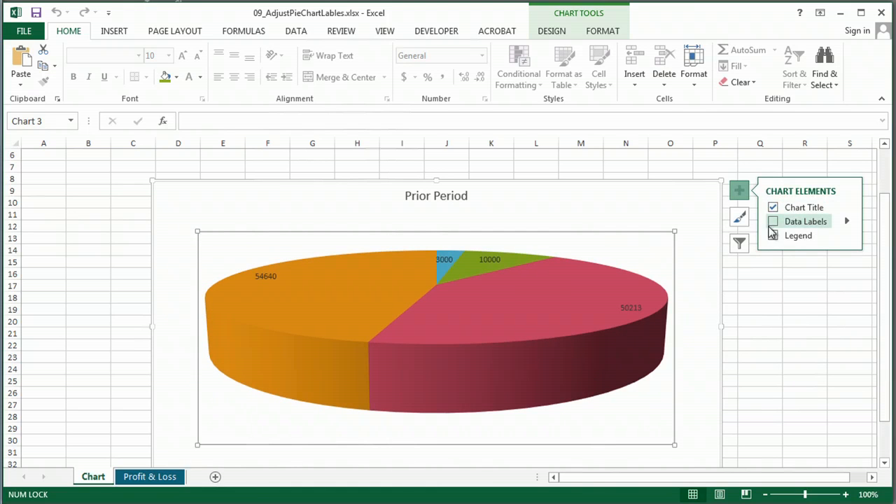
left_click(773, 221)
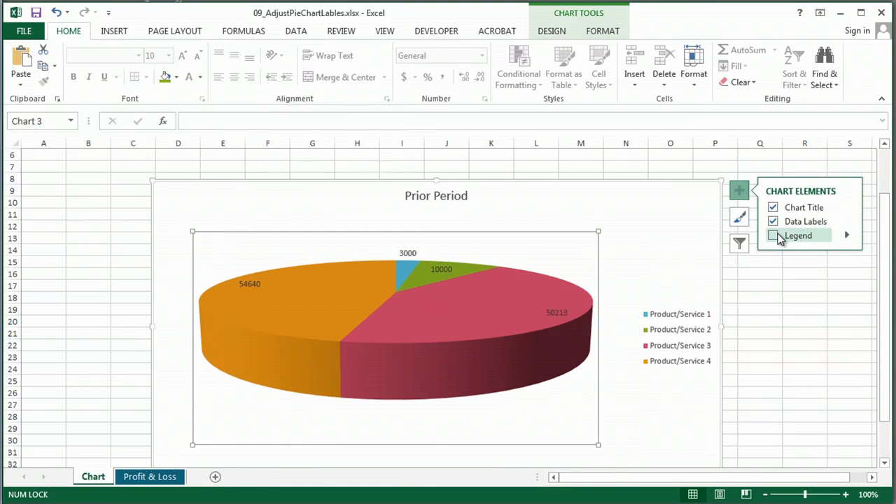
left_click(773, 235)
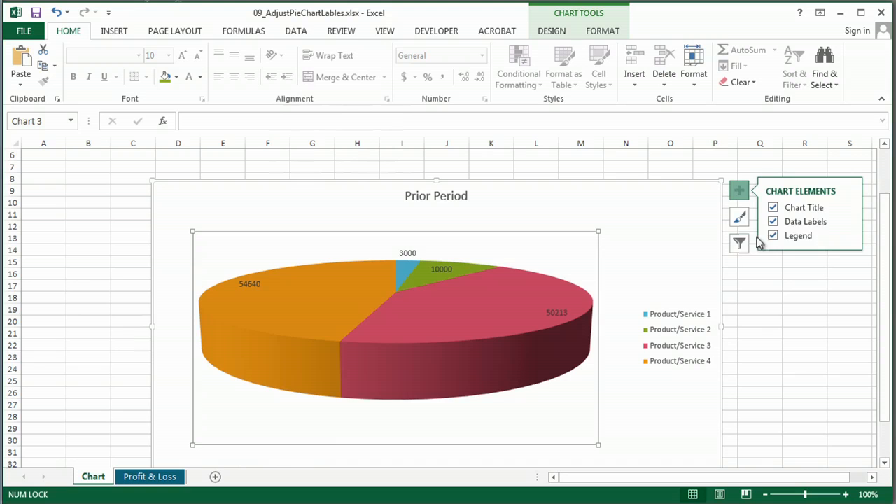
mouse_move(852, 210)
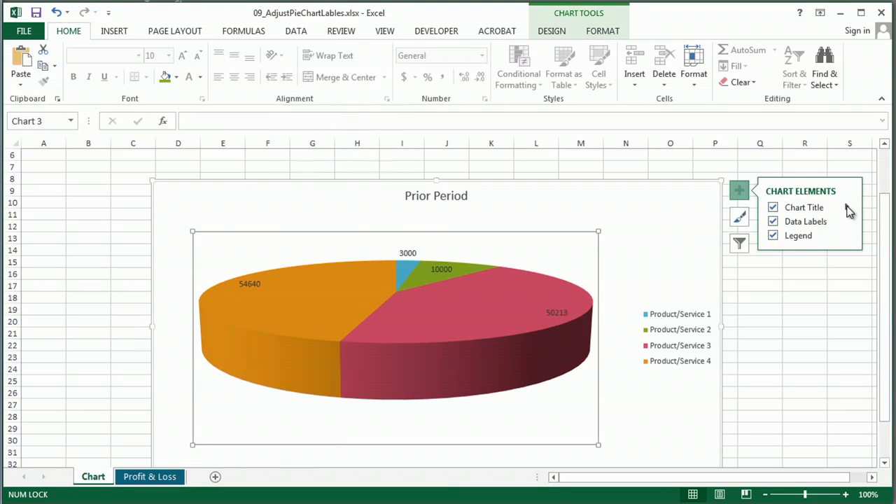
Step: Bring up the Format Chart Title pane for the Prior Period title via More Options
left_click(846, 208)
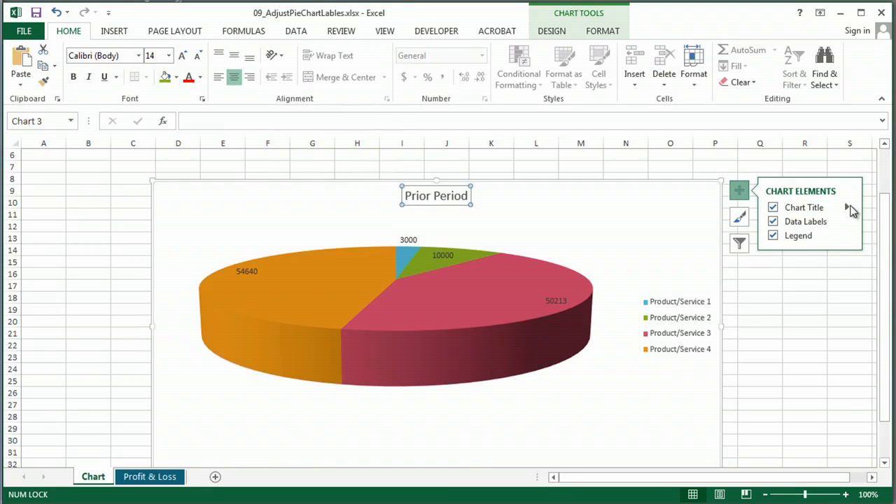
mouse_move(805, 221)
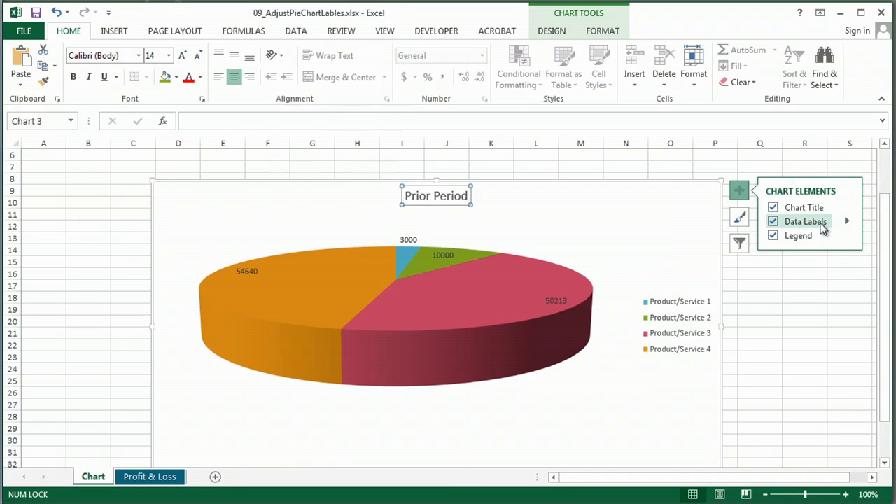
left_click(846, 207)
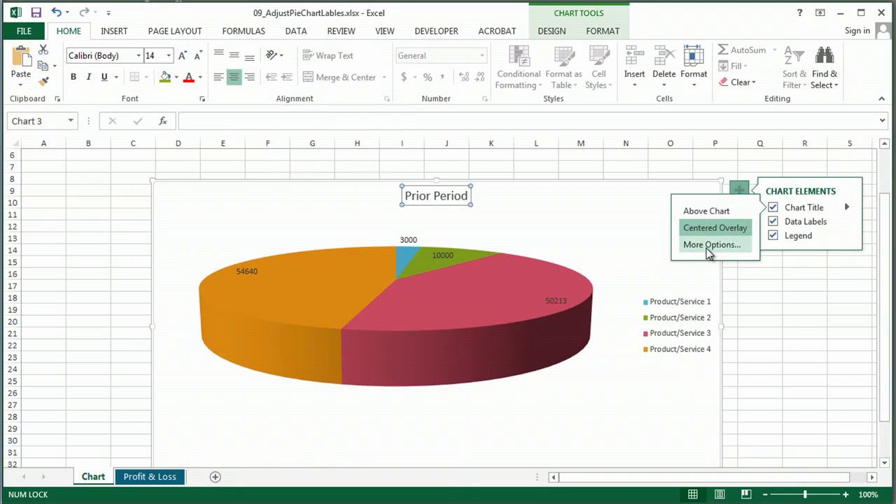
left_click(711, 244)
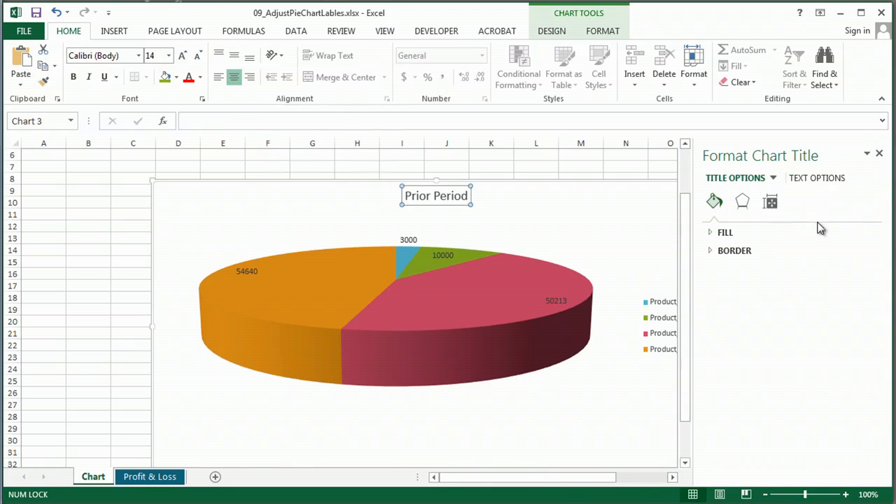
mouse_move(827, 279)
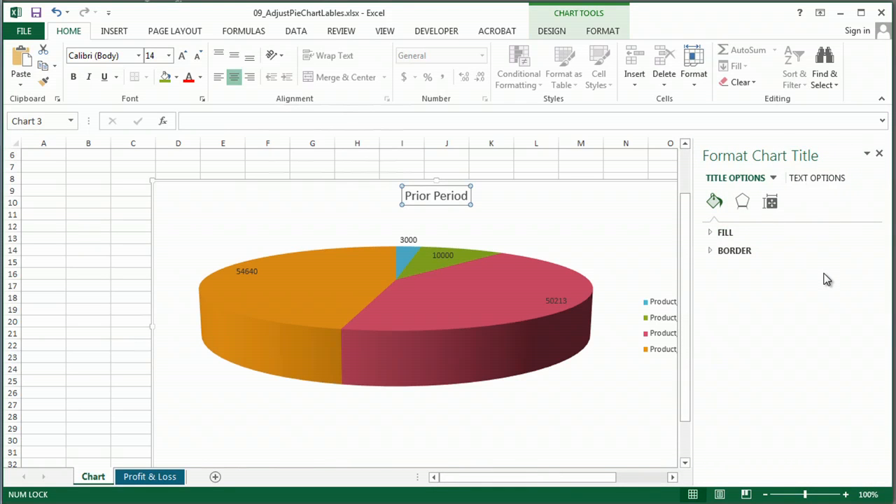
mouse_move(632, 286)
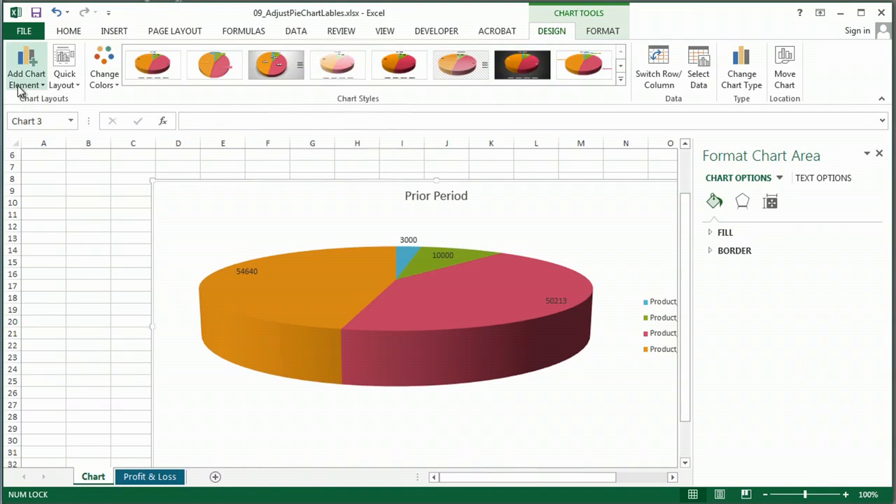
Step: Show the Change Chart Type dialog listing pie types with 3-D Pie current
left_click(742, 68)
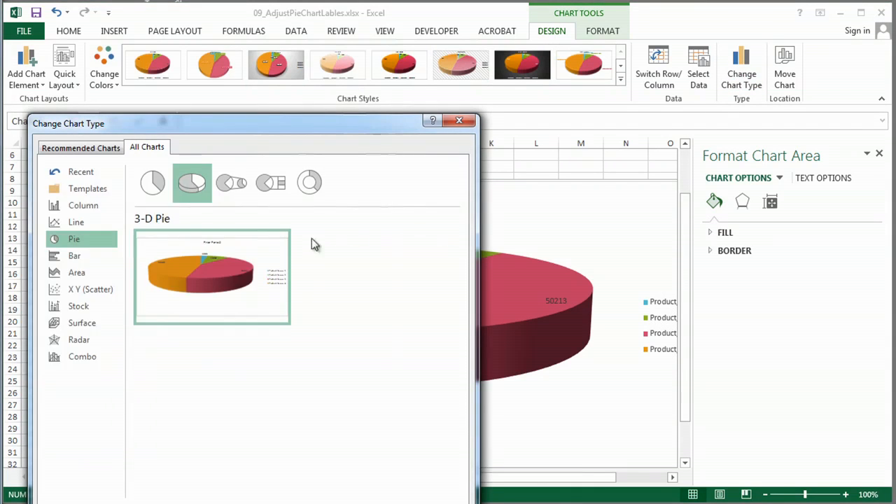